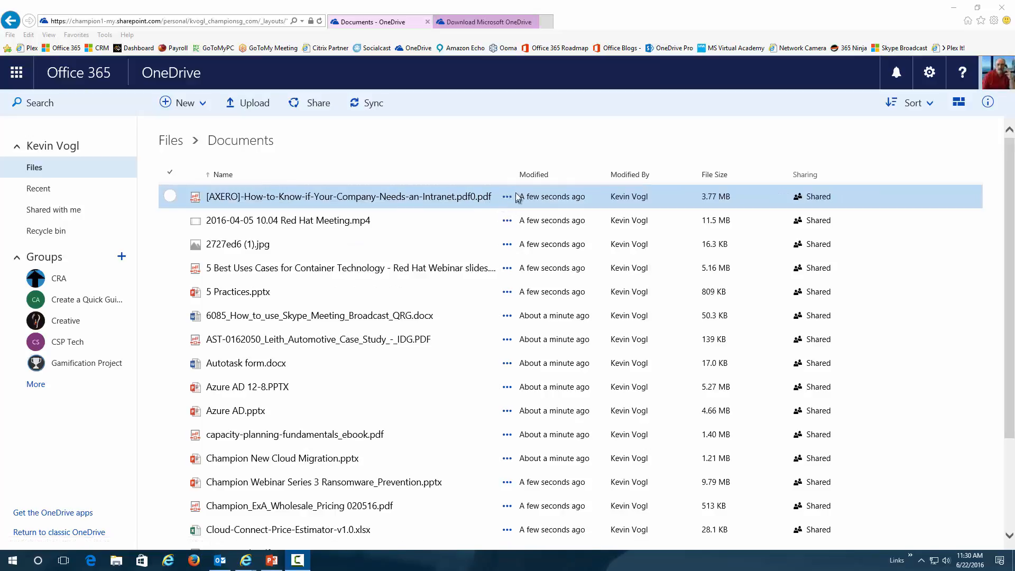
# Bring up the actions menu for the AXERO intranet PDF in Documents.
pyautogui.click(507, 196)
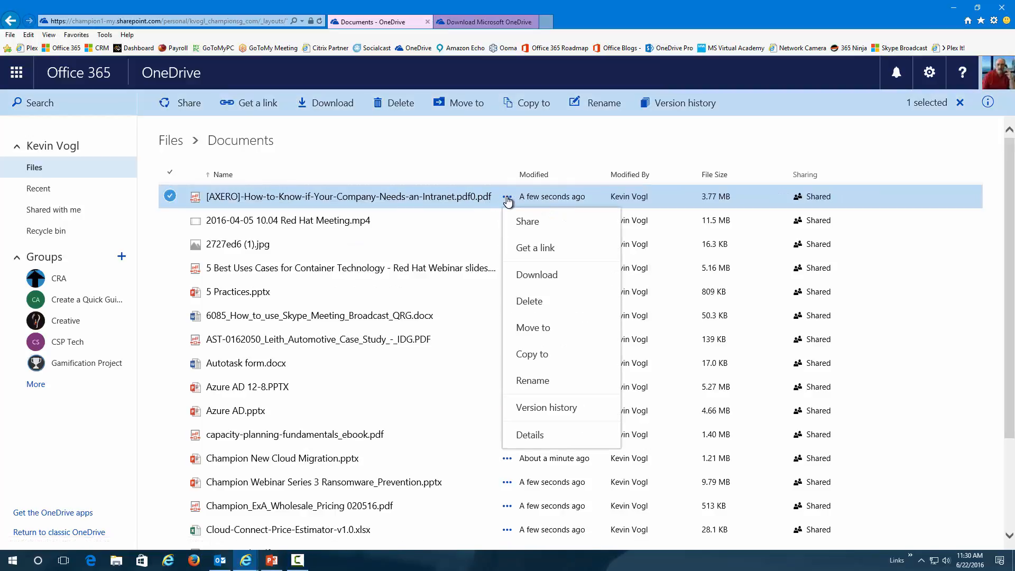
pyautogui.moveTo(530, 434)
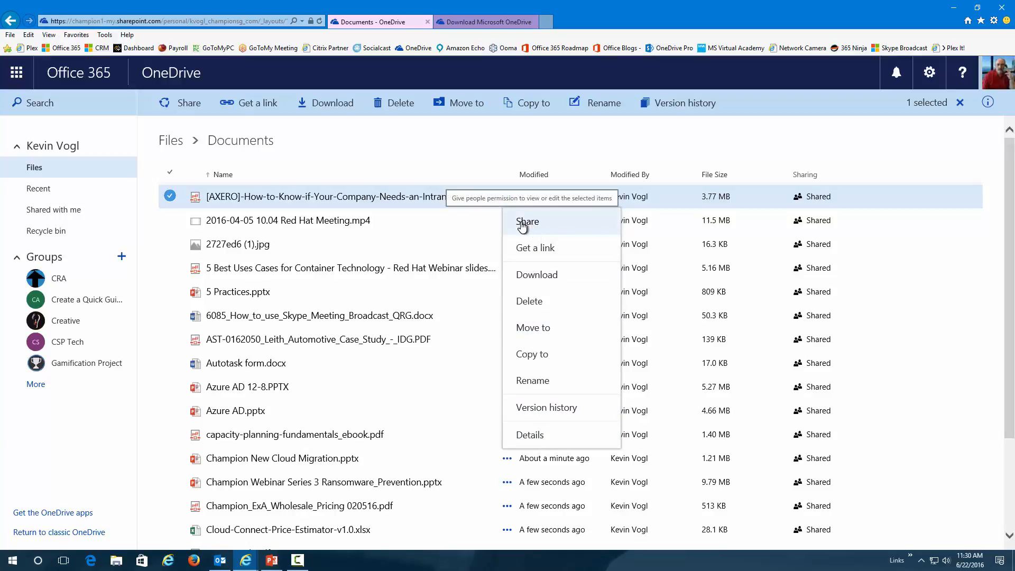
pyautogui.moveTo(526, 227)
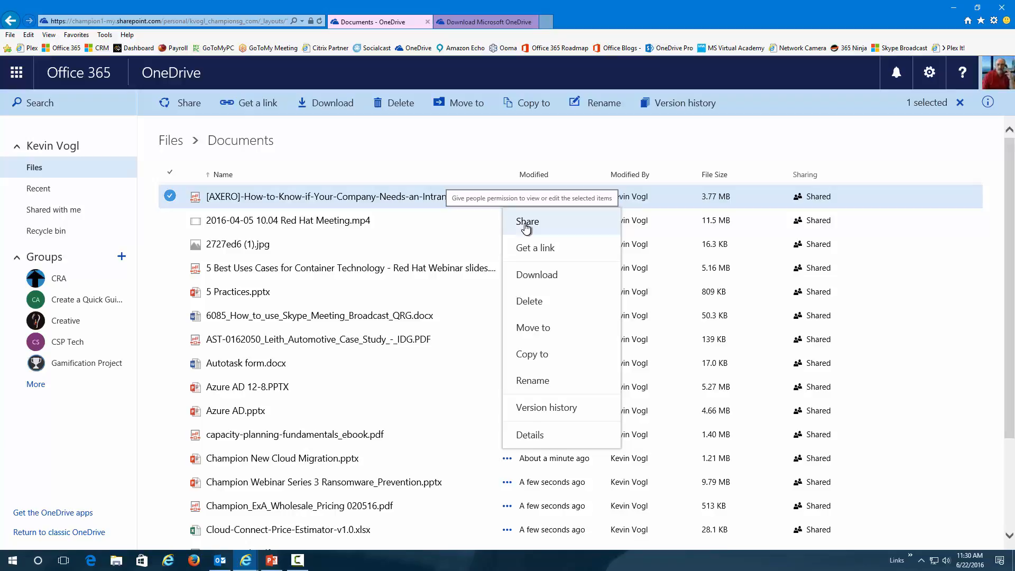
pyautogui.click(527, 221)
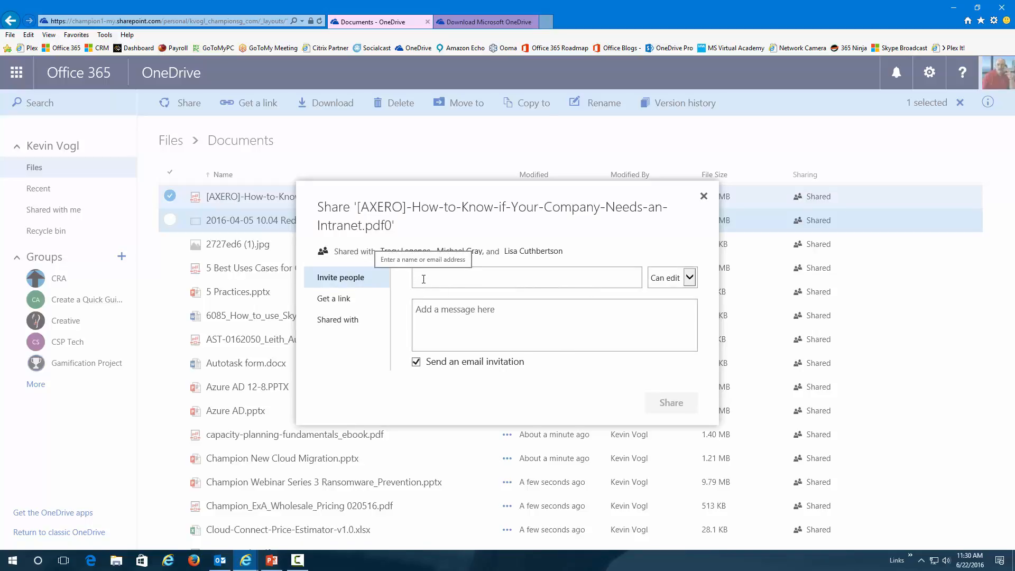
pyautogui.write('stacy')
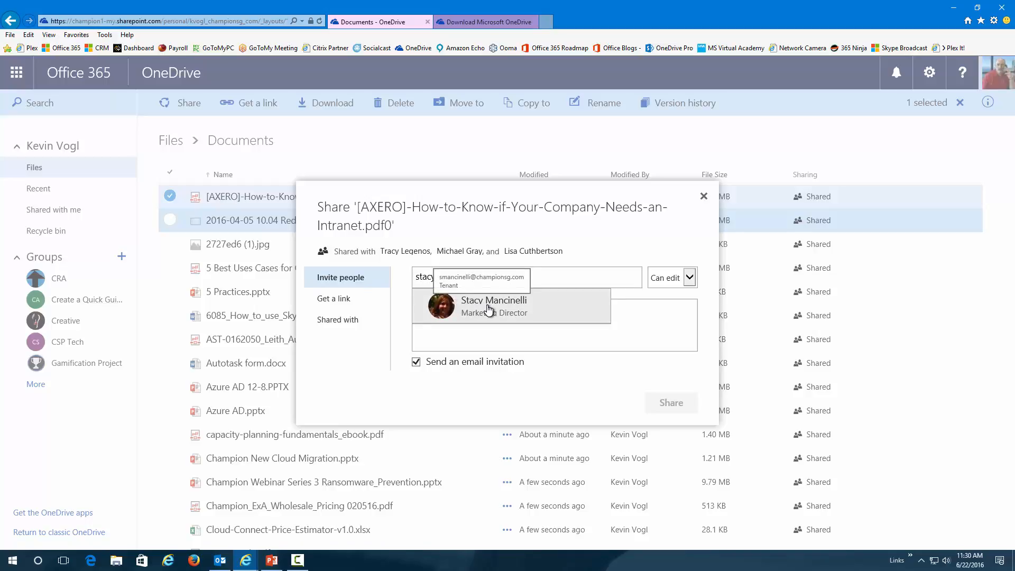
pyautogui.click(494, 305)
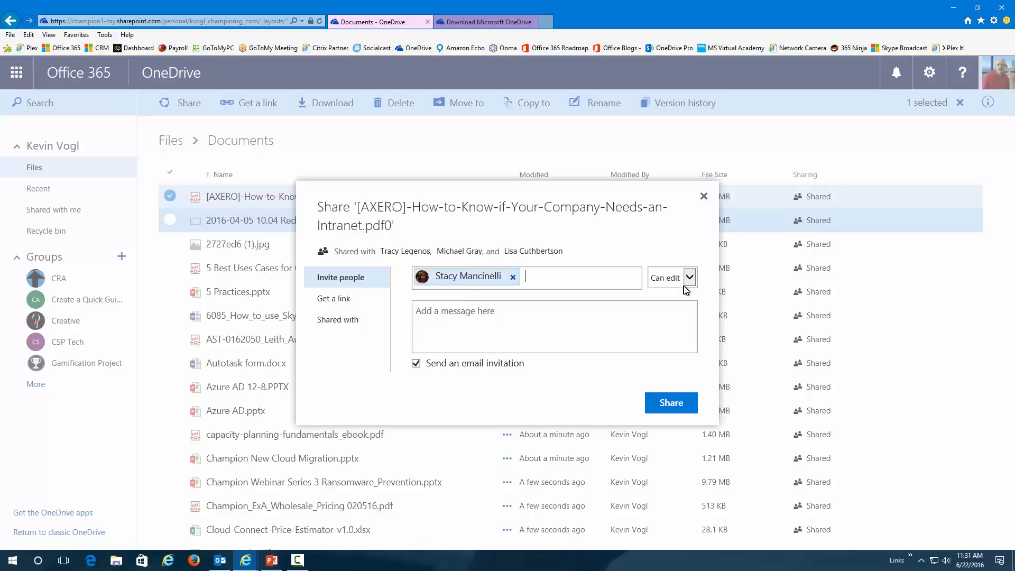
# Limit Stacy to Can view permission and keep the email invitation enabled.
pyautogui.click(689, 277)
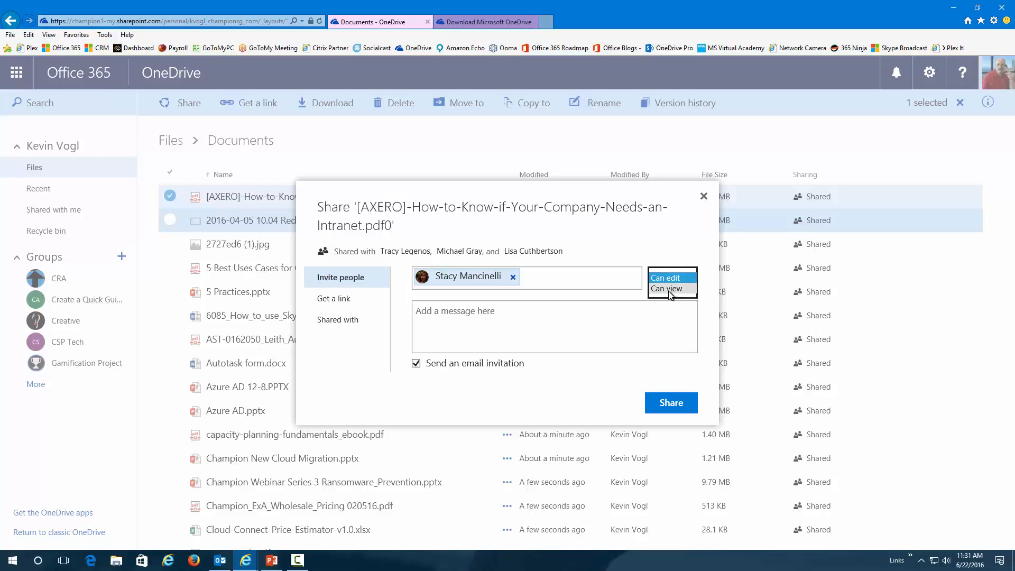
pyautogui.click(666, 288)
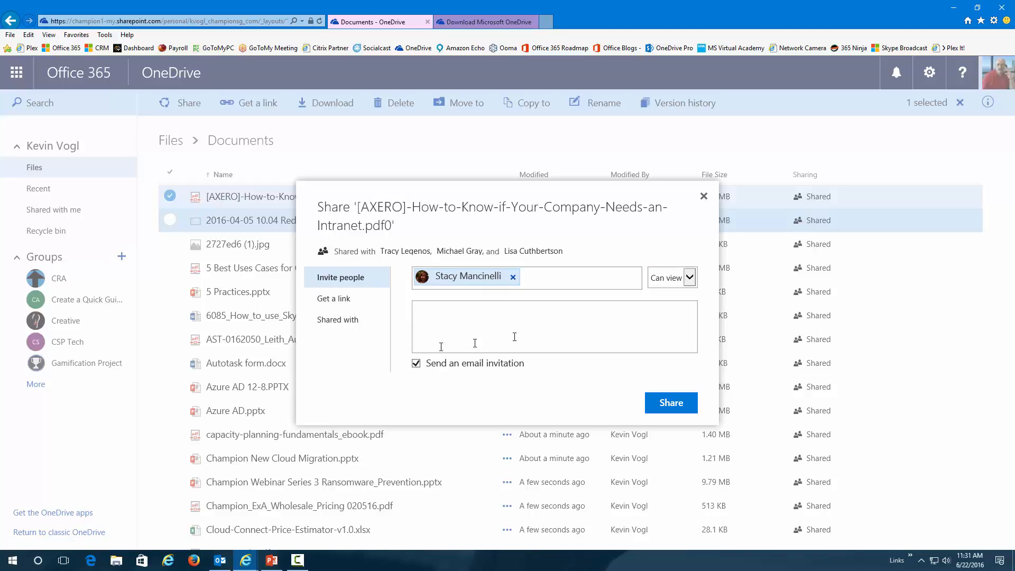
pyautogui.moveTo(643, 388)
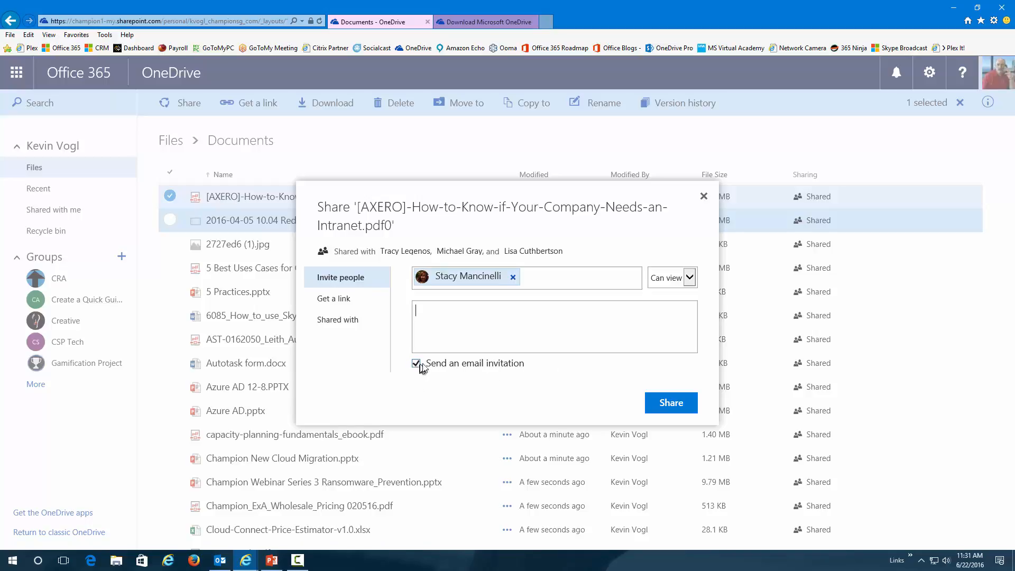
pyautogui.click(416, 363)
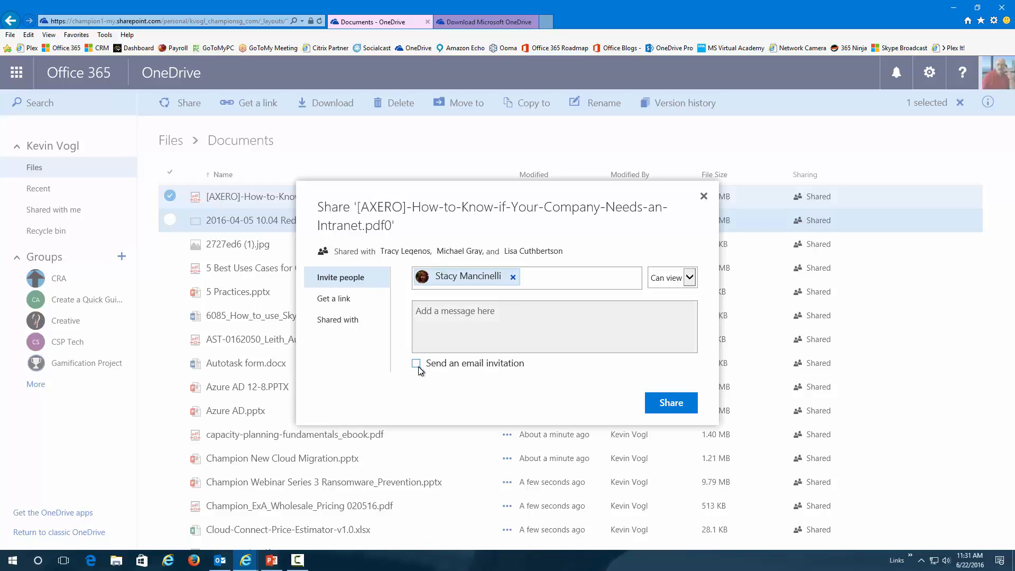
pyautogui.click(416, 362)
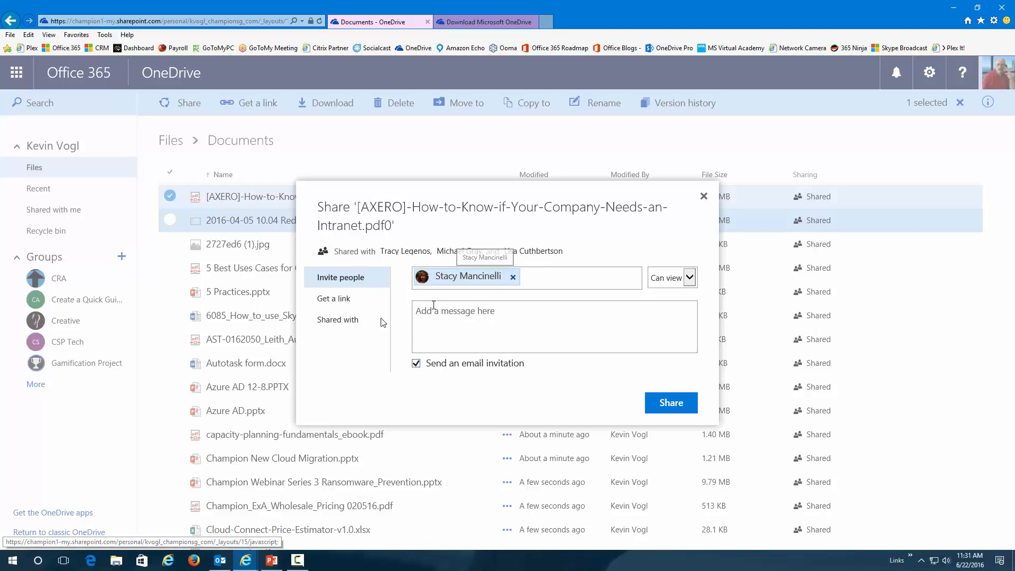
# Create an edit link for the AXERO PDF requiring a Champion Solutions Group account.
pyautogui.click(333, 298)
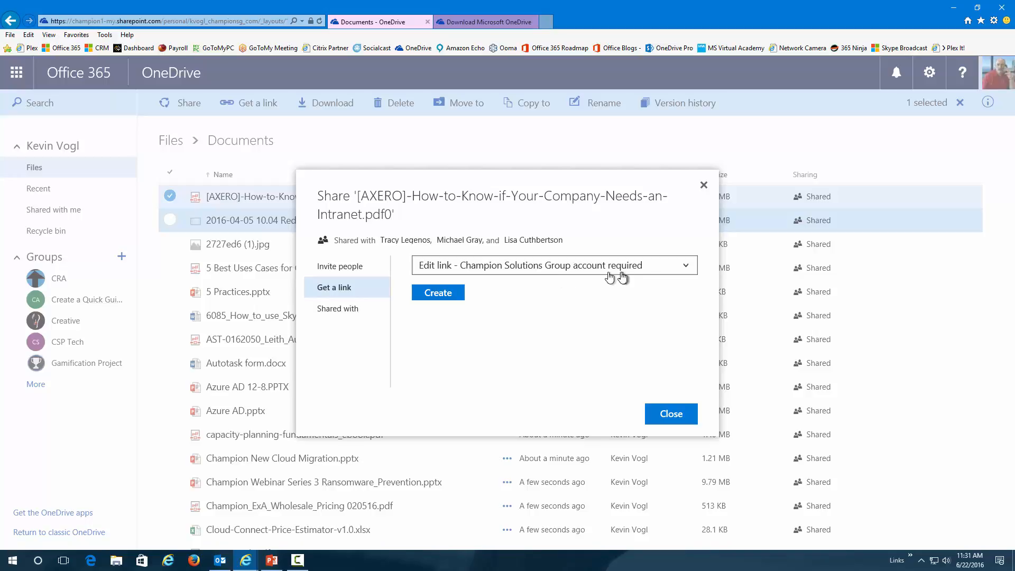
pyautogui.click(685, 264)
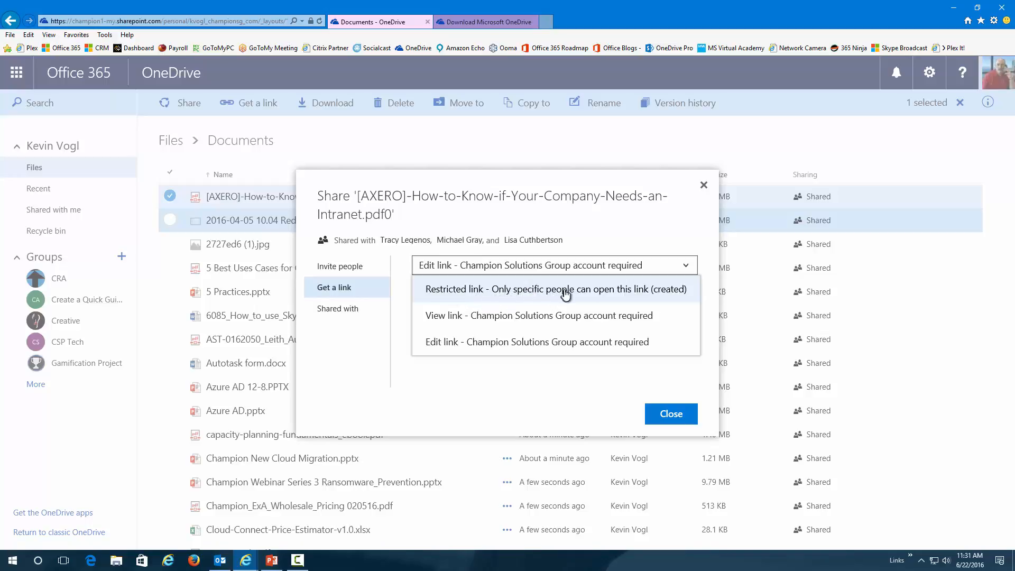
pyautogui.moveTo(466, 318)
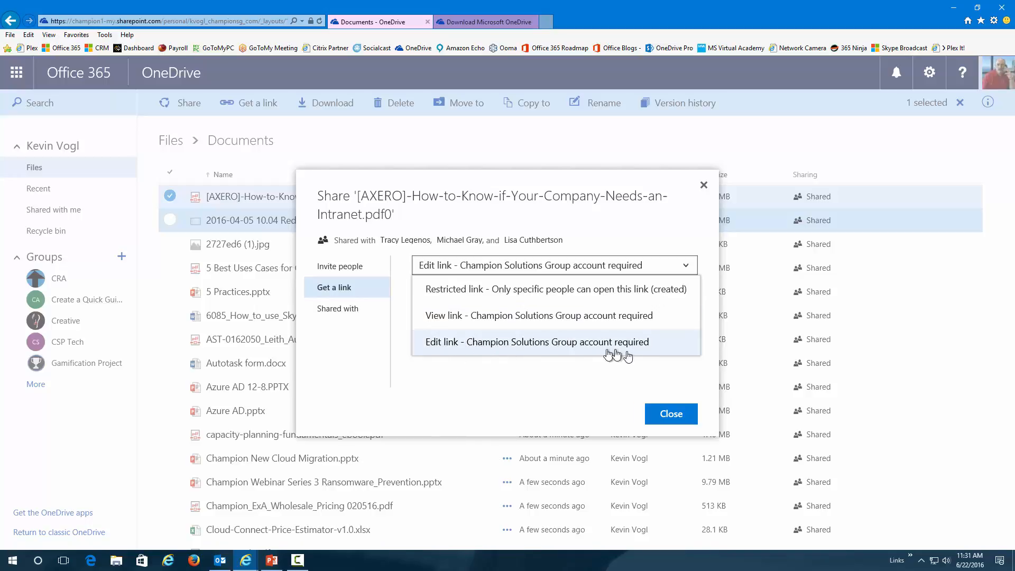
pyautogui.click(535, 341)
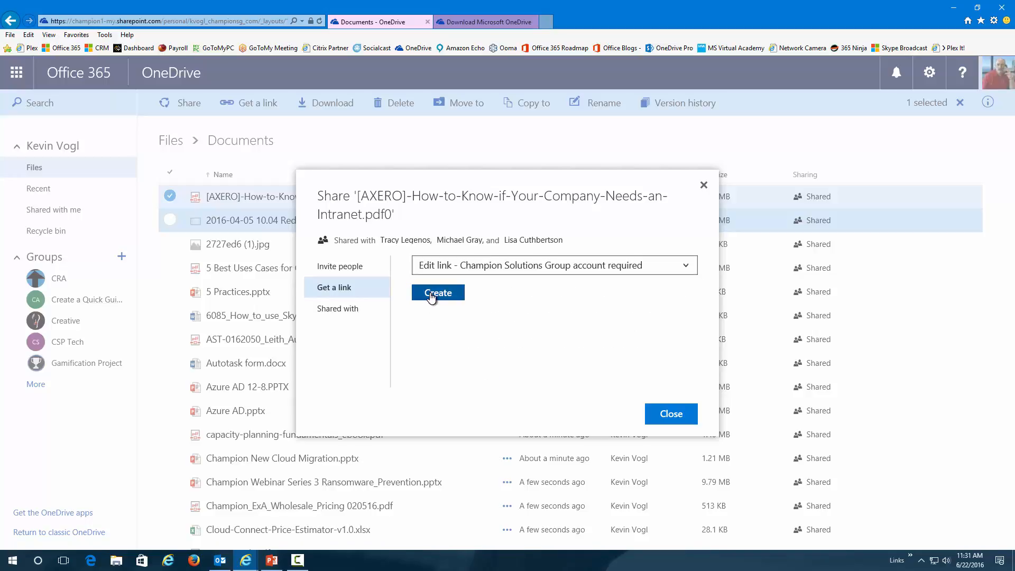
pyautogui.click(437, 293)
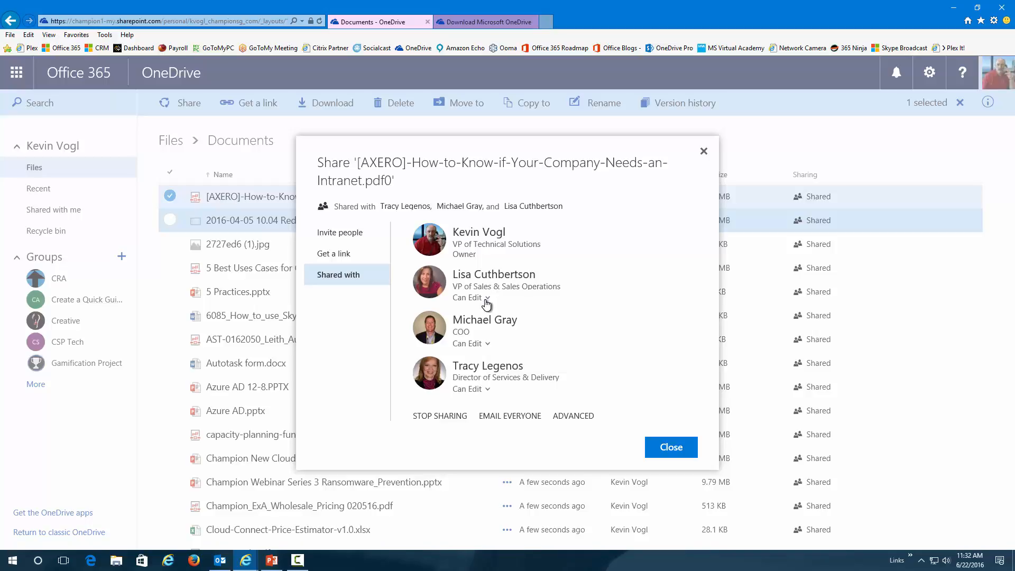
# Review a collaborator's Can Edit permission in the Shared with list.
pyautogui.click(472, 297)
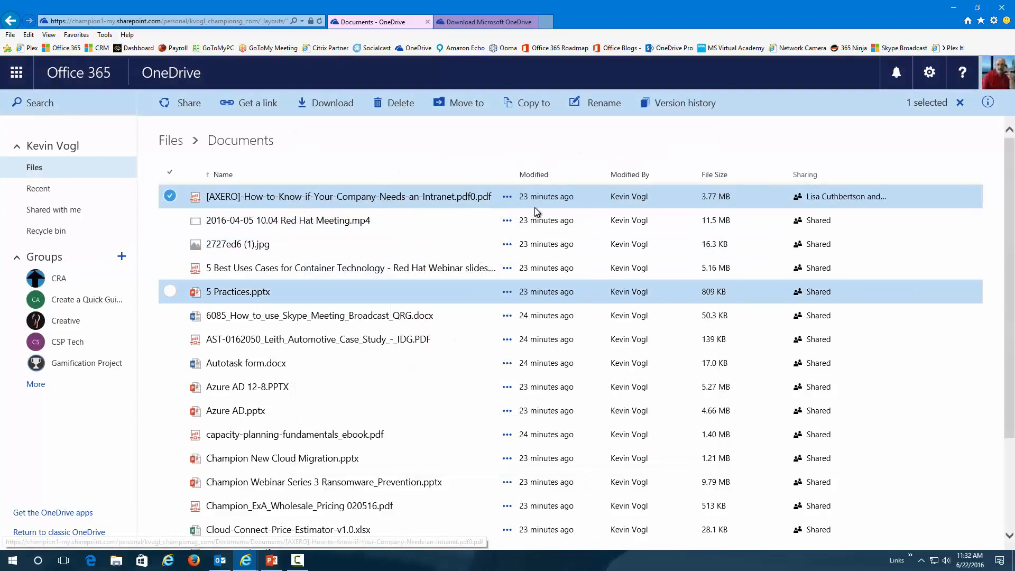
pyautogui.click(506, 196)
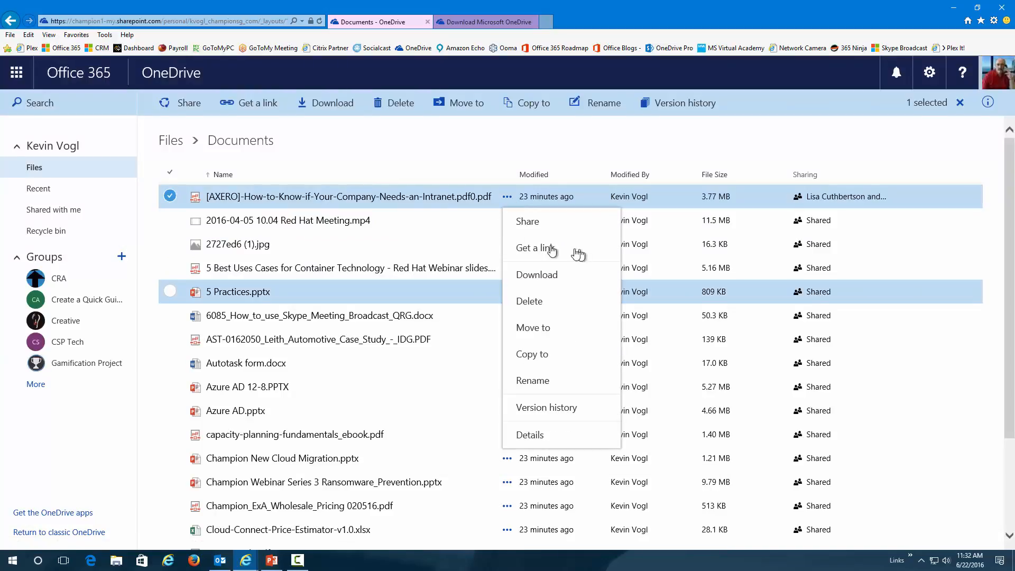
pyautogui.moveTo(535, 248)
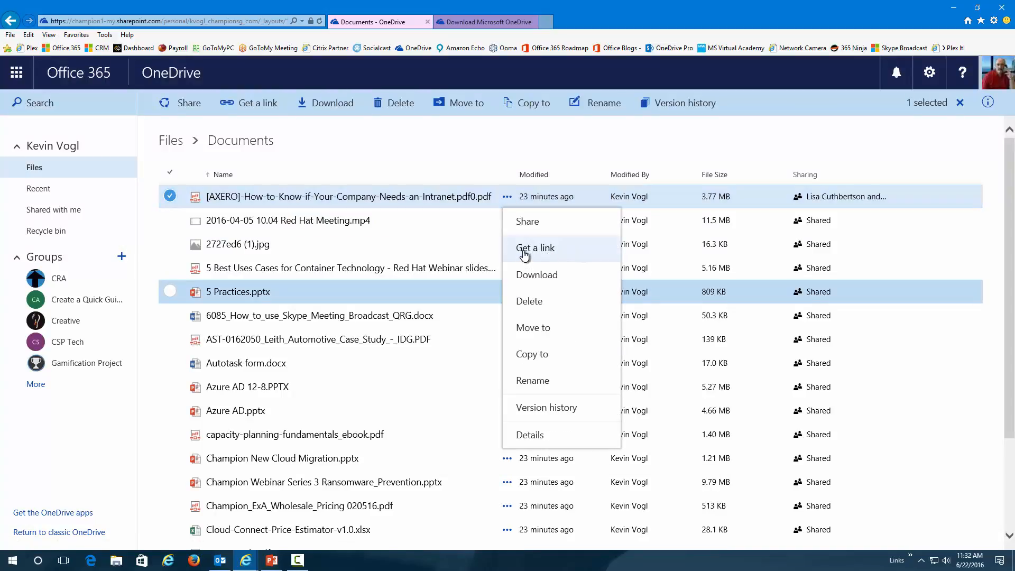
pyautogui.moveTo(536, 275)
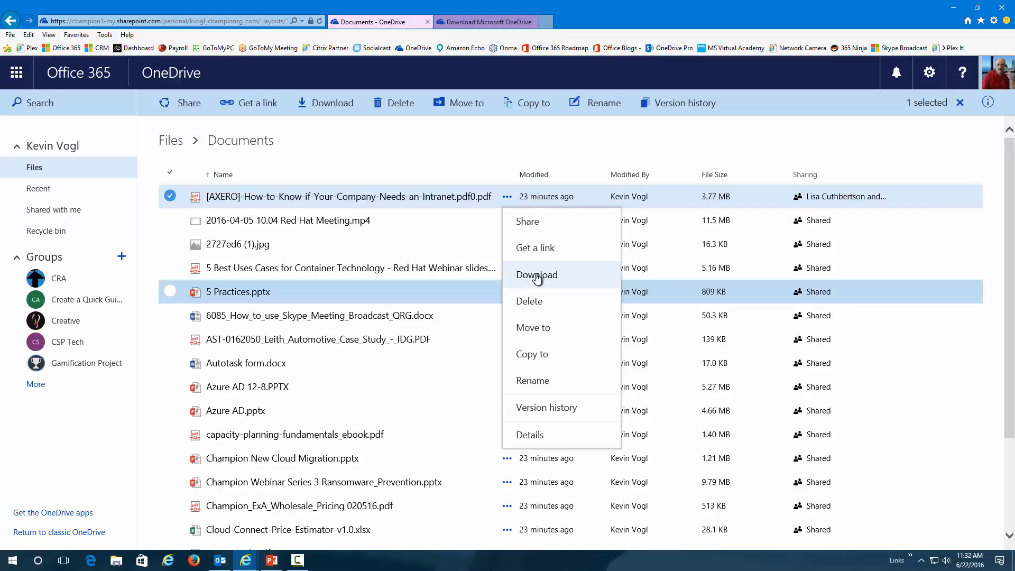
pyautogui.moveTo(536, 279)
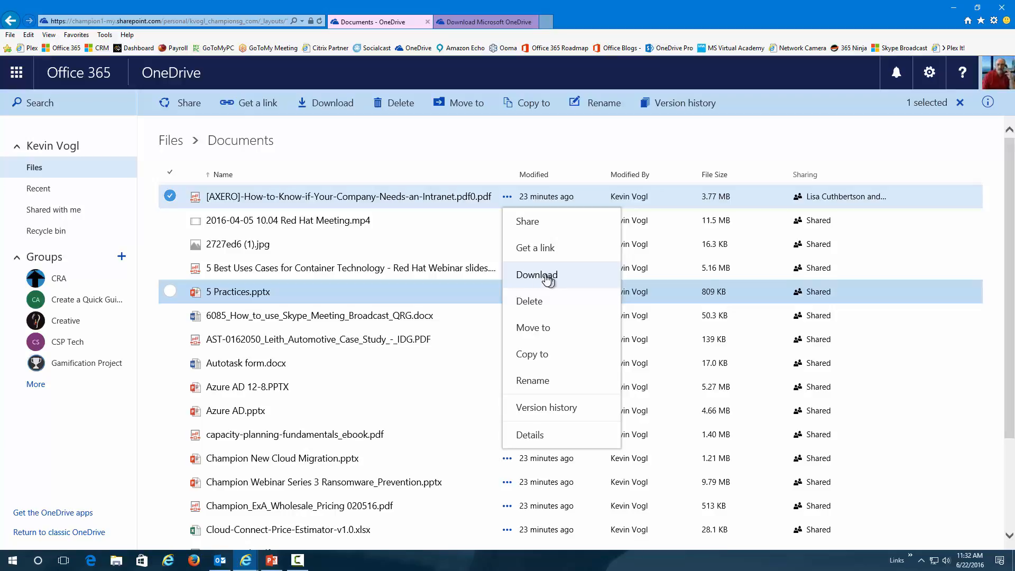
pyautogui.moveTo(534, 327)
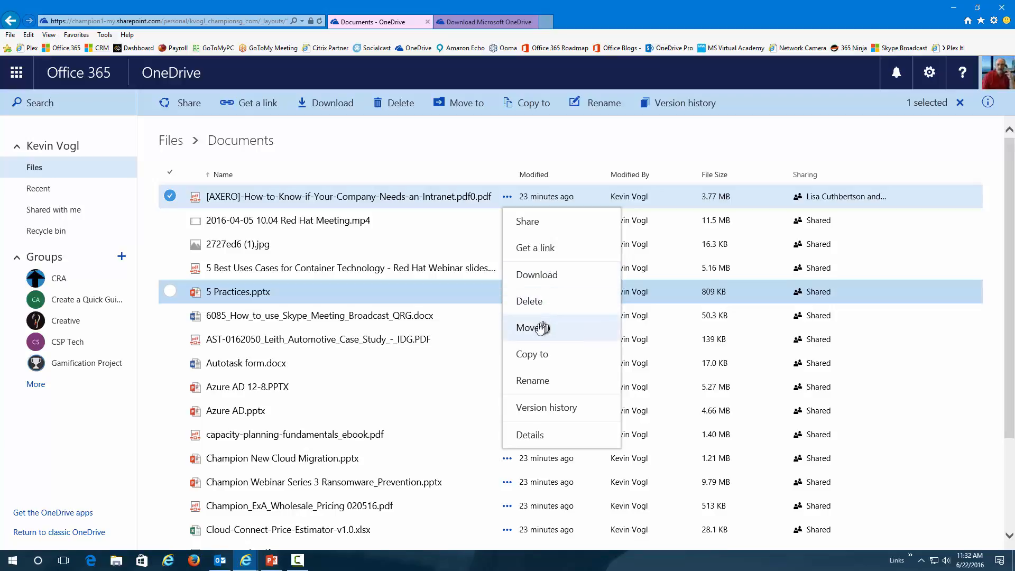
pyautogui.moveTo(535, 335)
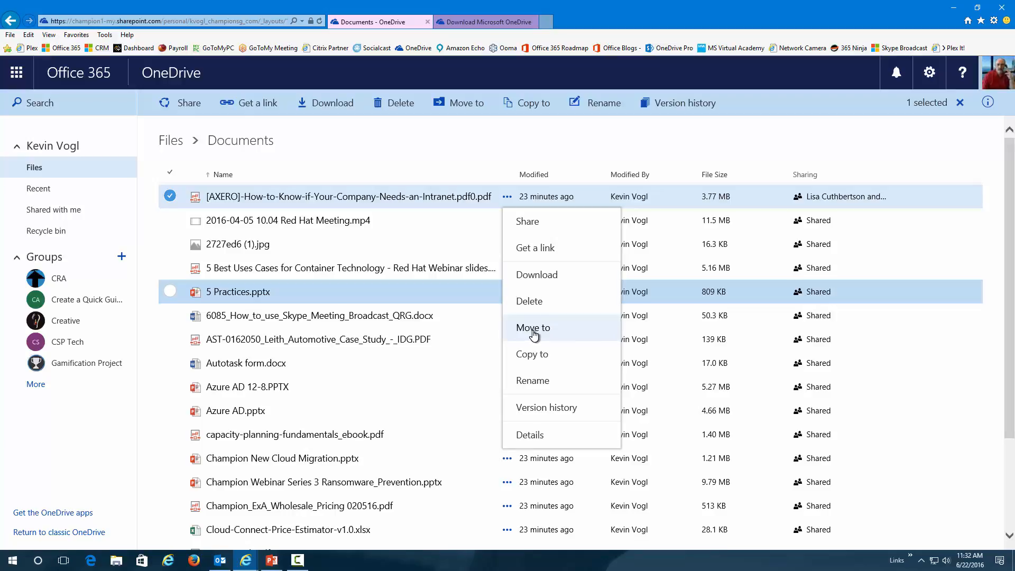
pyautogui.moveTo(532, 354)
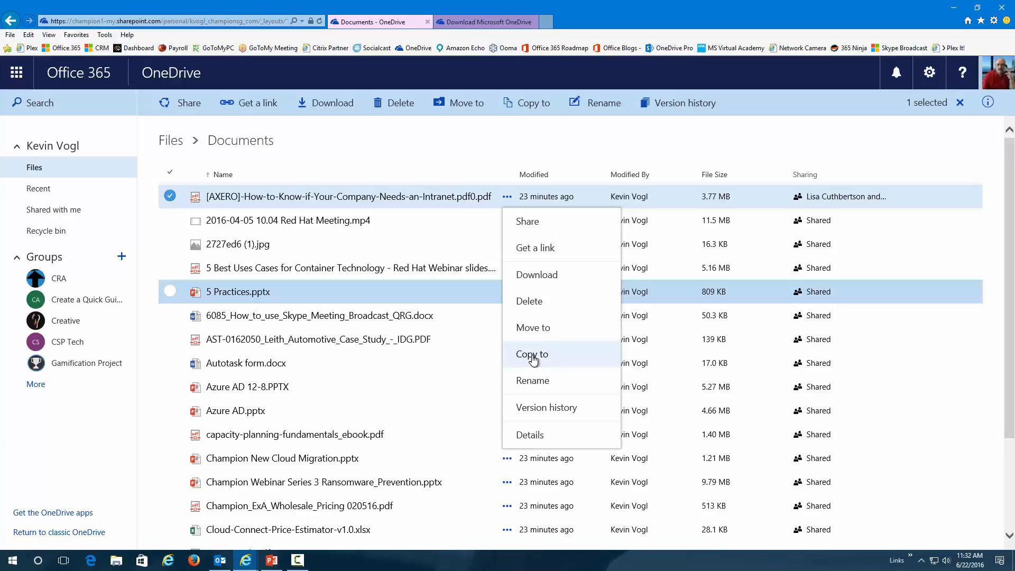
pyautogui.moveTo(564, 374)
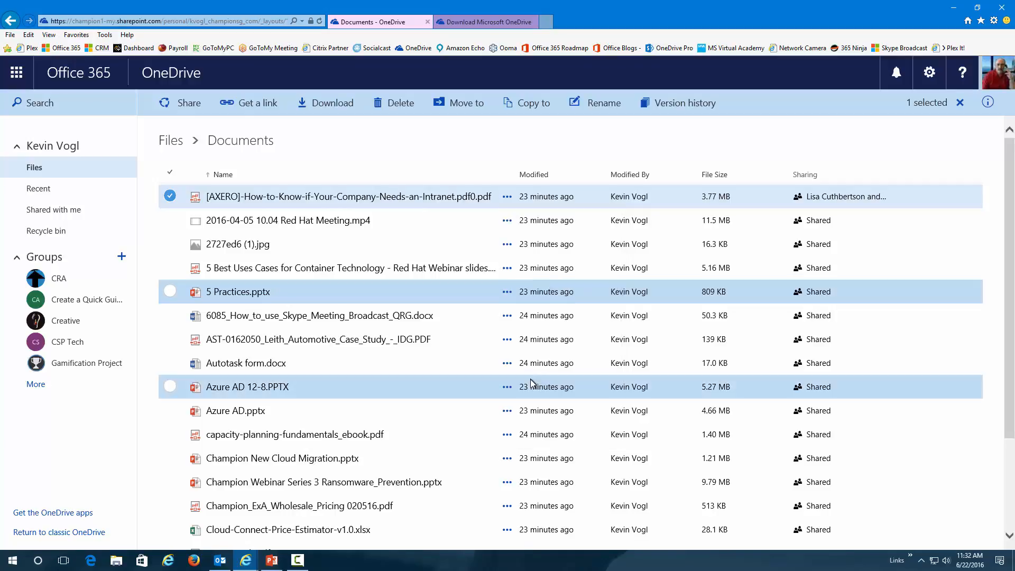
# Rename the PDF to How-to-Know-if-Your-Company-Needs-an-Intranet.pdf0.pdf, dropping the [AXERO] prefix.
pyautogui.click(603, 102)
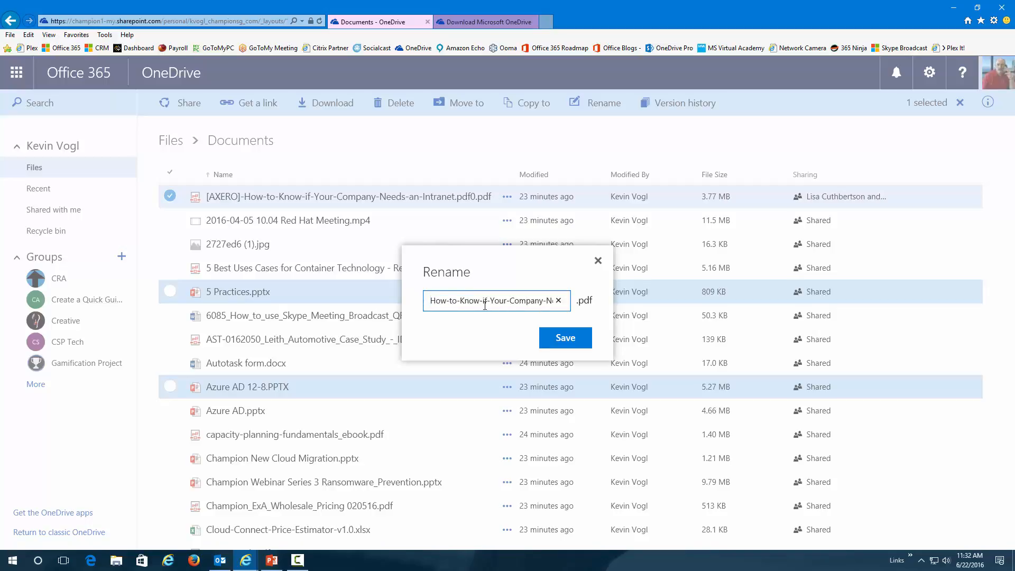
pyautogui.click(564, 337)
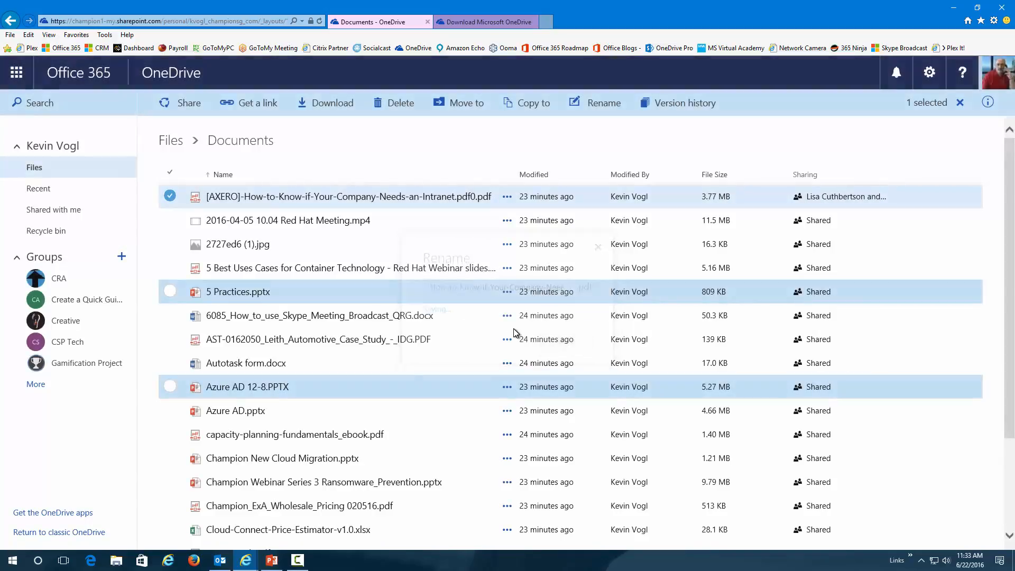
pyautogui.scroll(-3)
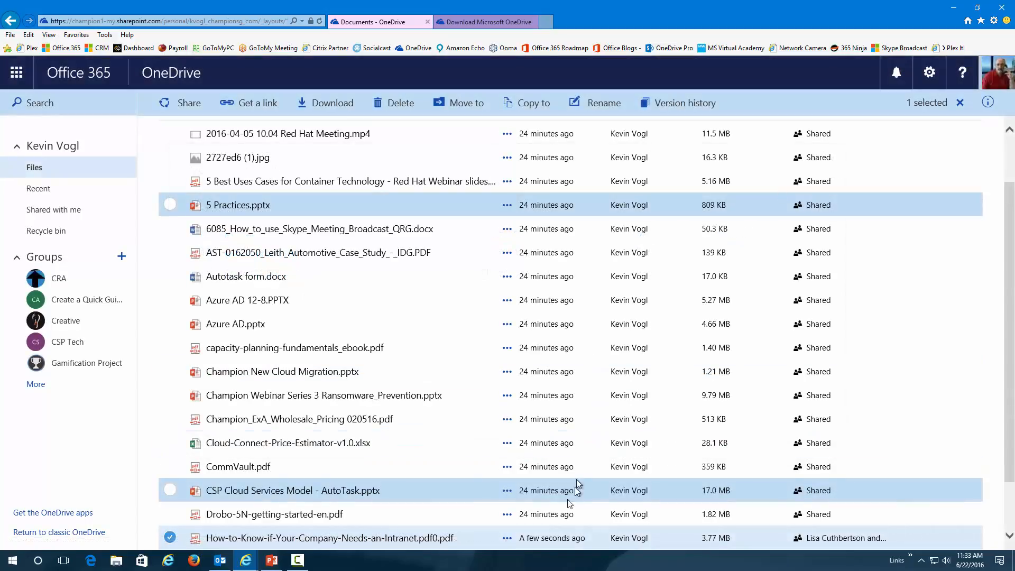
# Show the renamed PDF's details pane with activity, Sharing and Information sections.
pyautogui.click(507, 299)
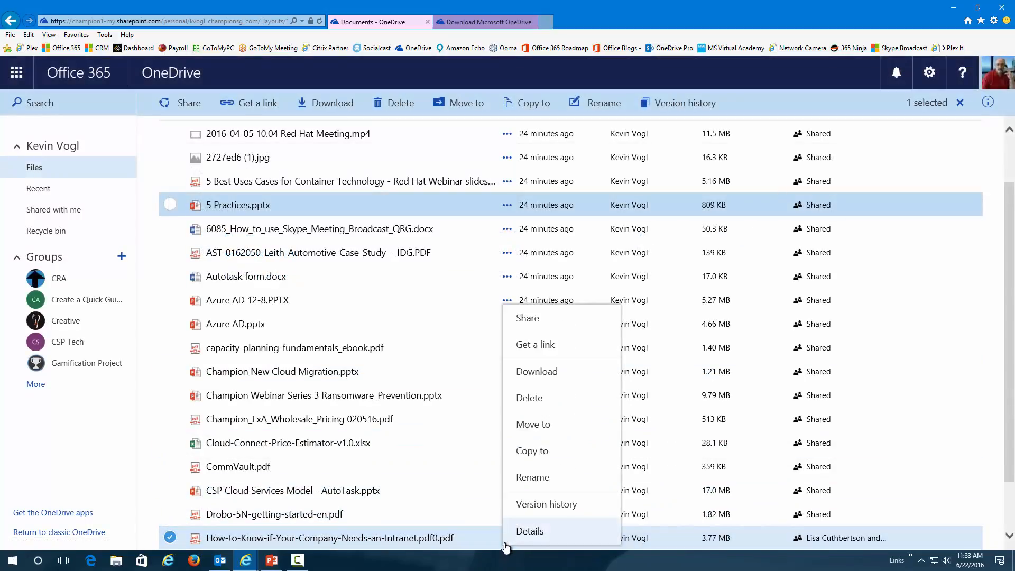
pyautogui.click(529, 531)
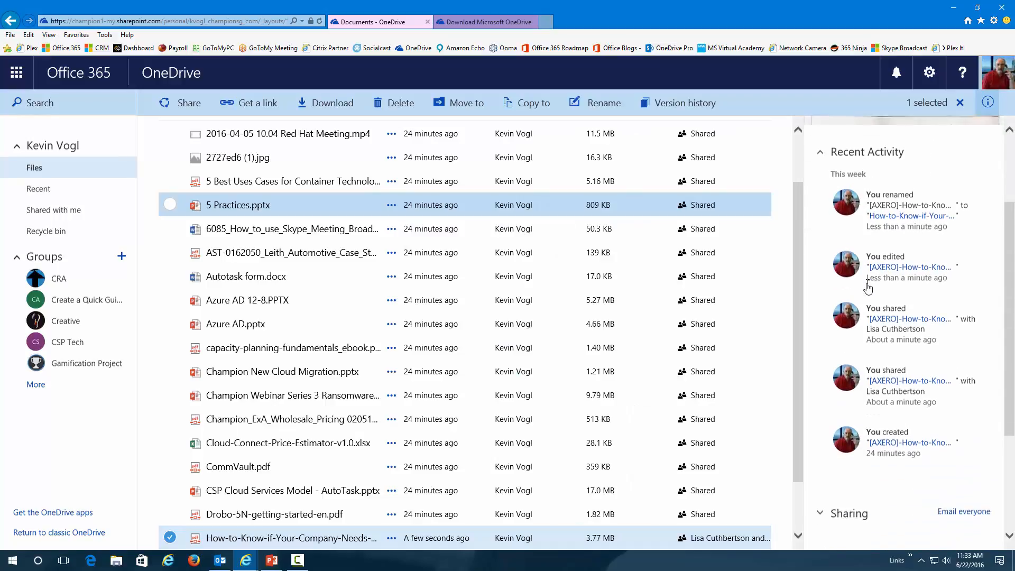
pyautogui.scroll(-3)
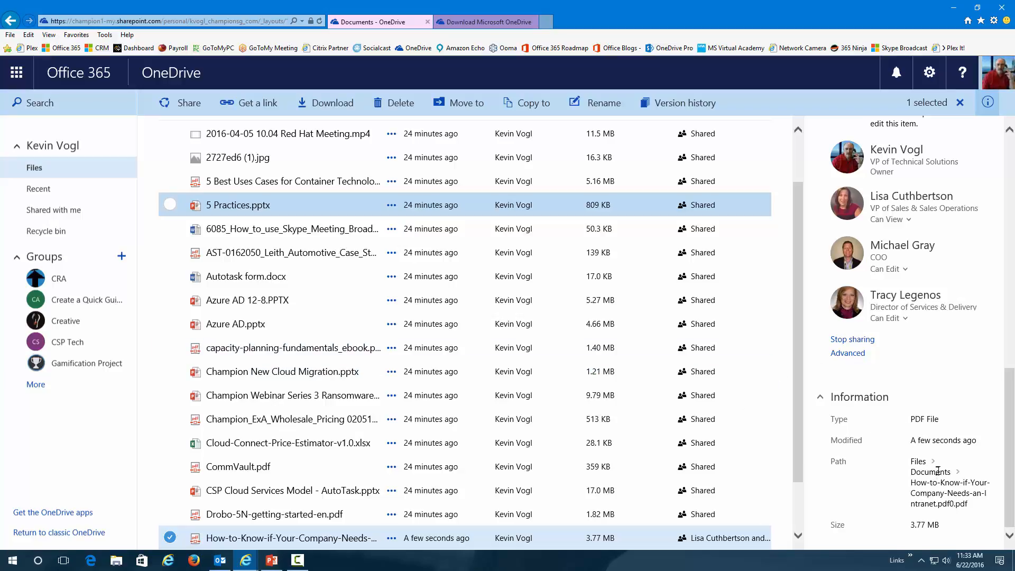
pyautogui.moveTo(929, 440)
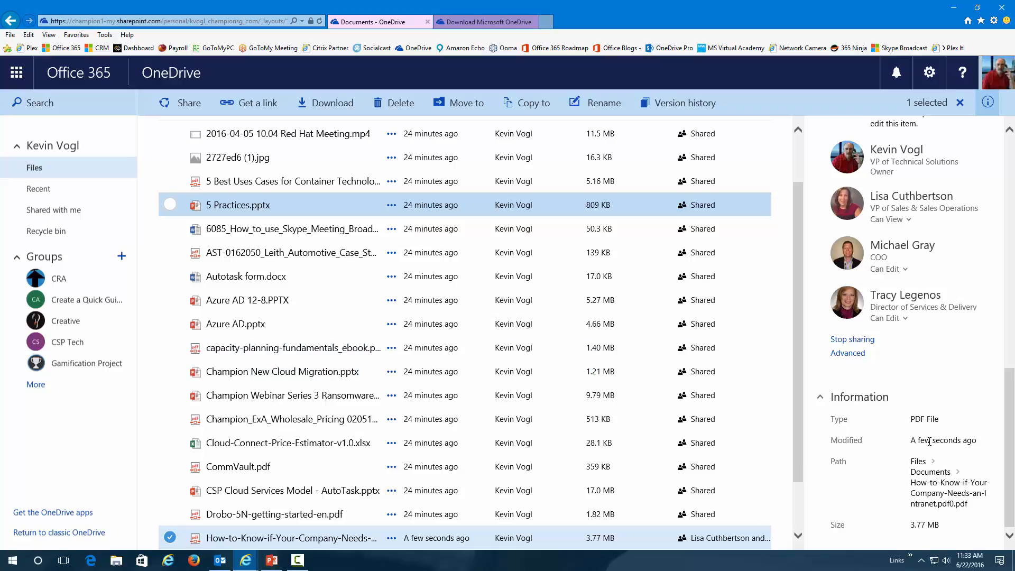